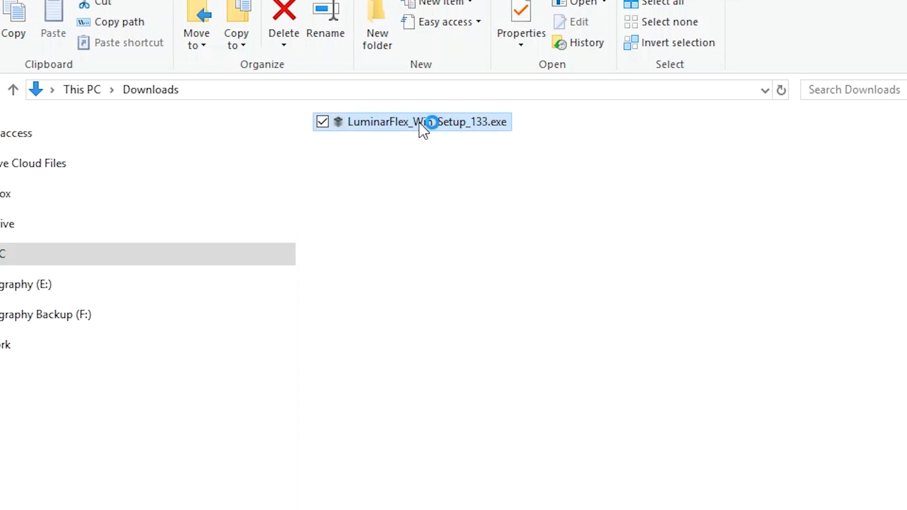
# - Run LuminarFlex_Win_Setup_133.exe from Downloads and allow it through User Account Control
pyautogui.doubleClick(420, 122)
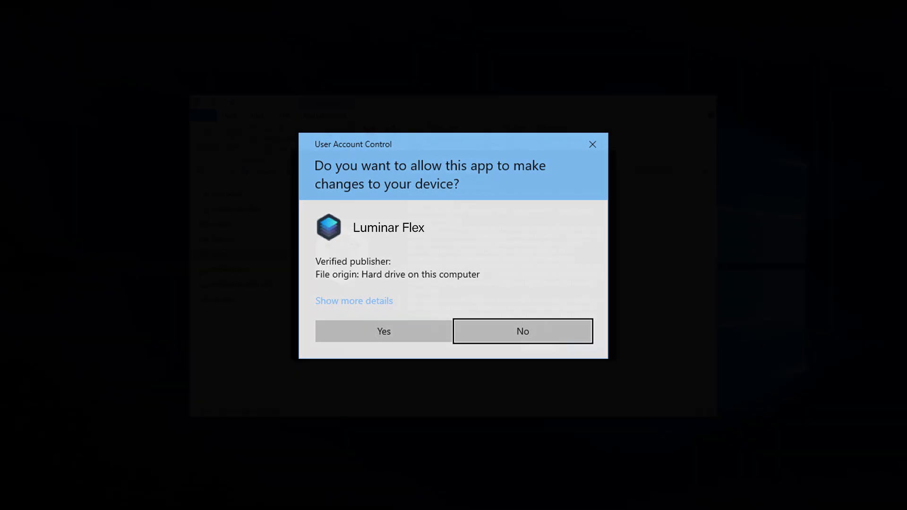
pyautogui.click(384, 331)
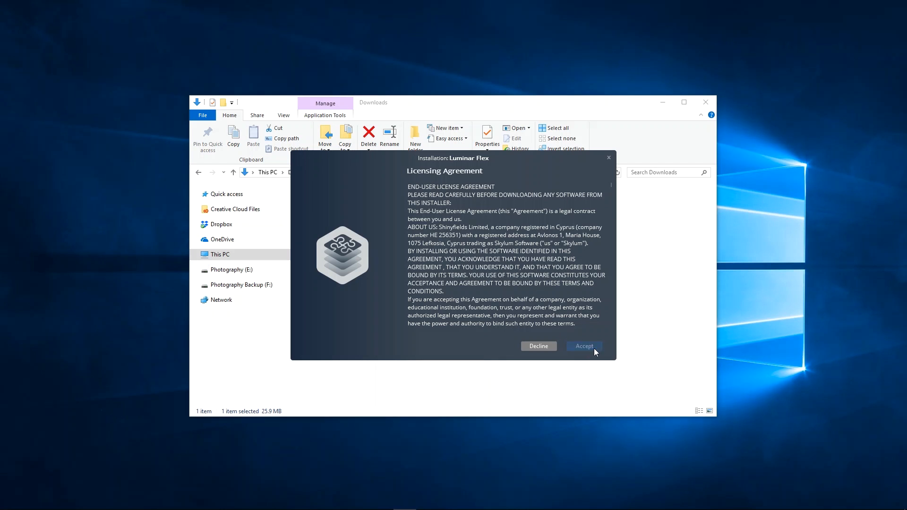
# - Accept the licence and install Luminar Flex for Photoshop, Photoshop Elements and Lightroom
pyautogui.click(583, 346)
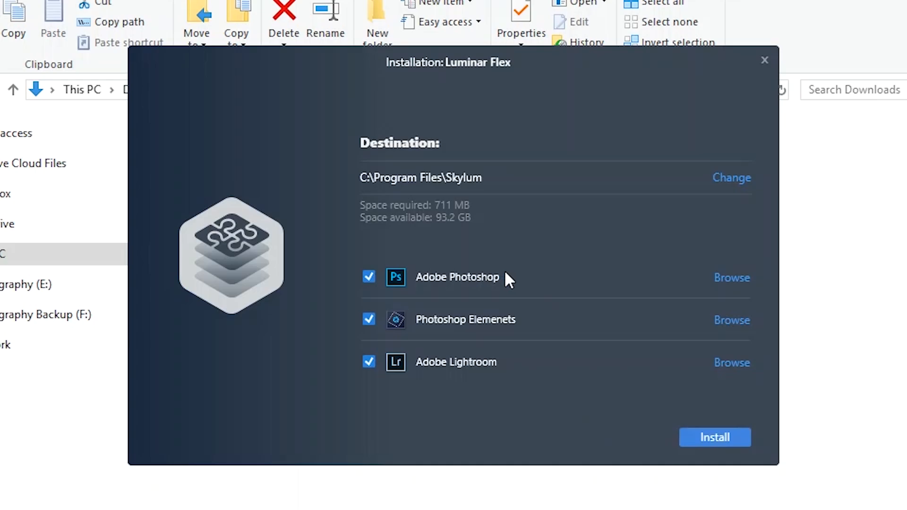
pyautogui.moveTo(502, 363)
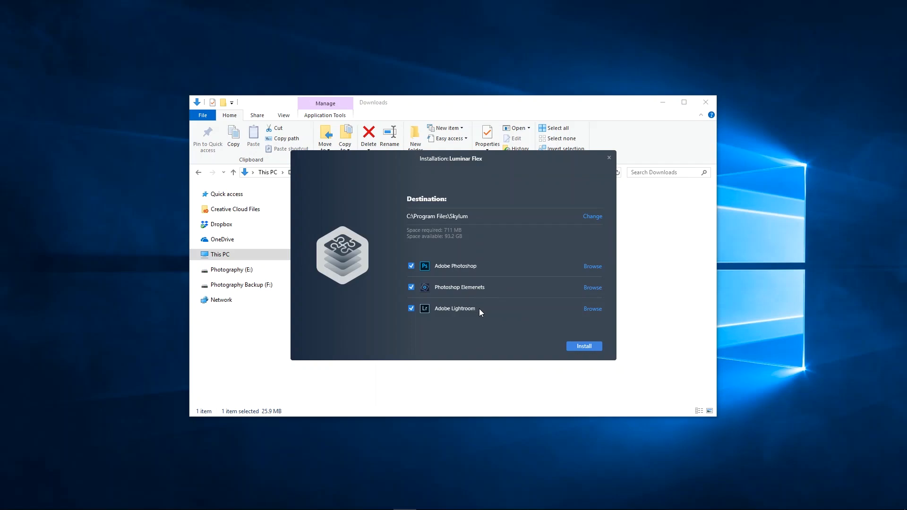
pyautogui.click(584, 346)
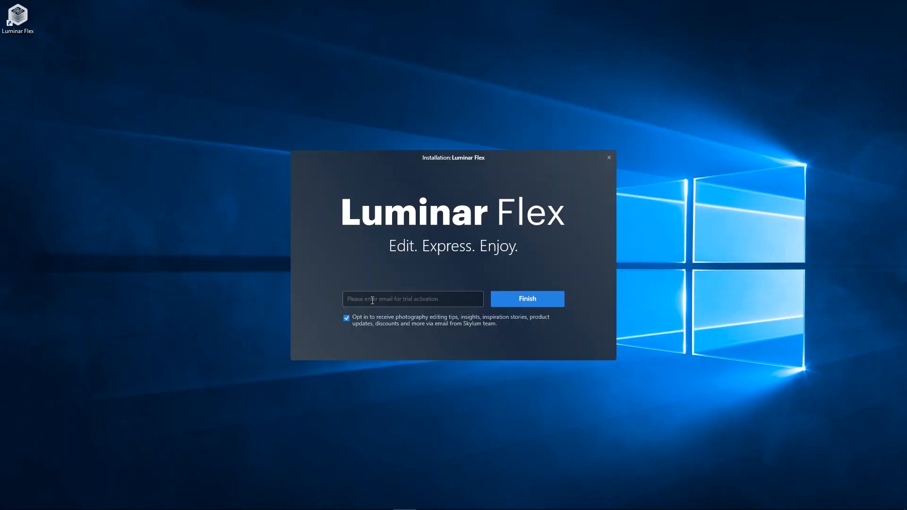
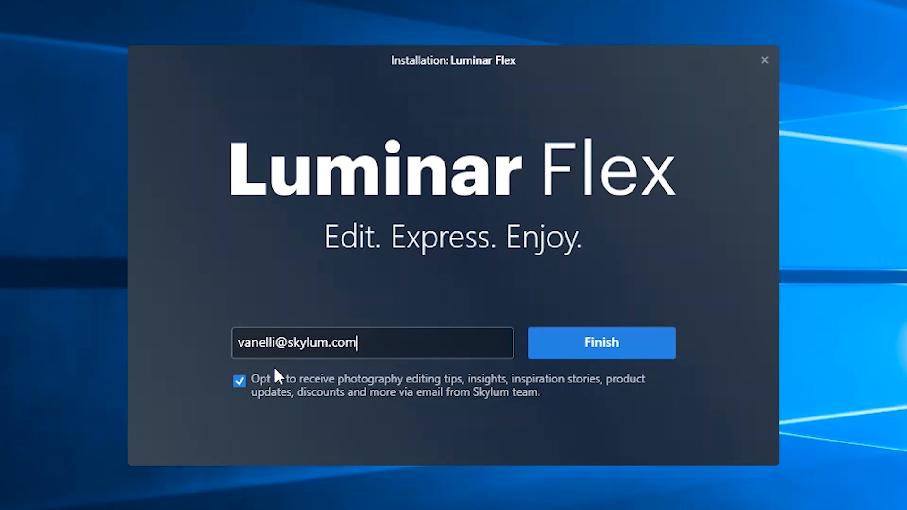
pyautogui.moveTo(248, 397)
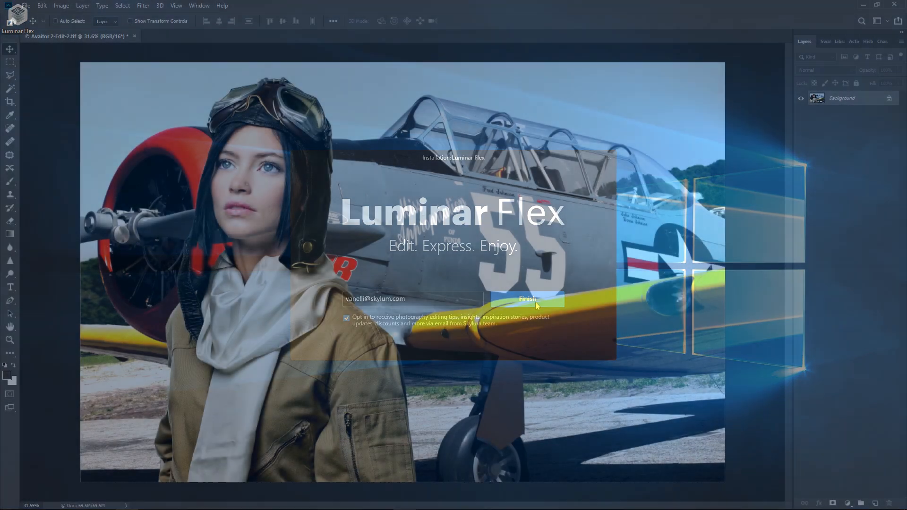
# - Finish the installer and launch the Luminar Flex filter on the aviator photo in Elements
pyautogui.click(526, 299)
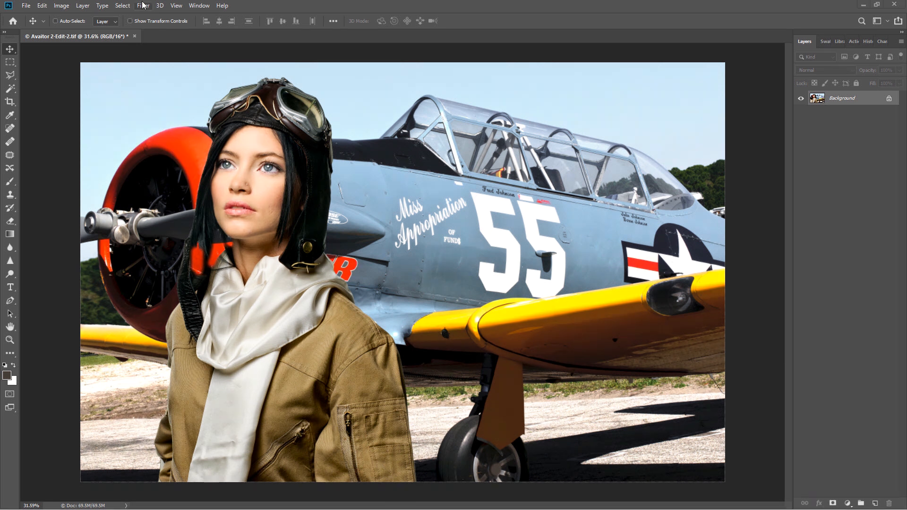
pyautogui.click(143, 5)
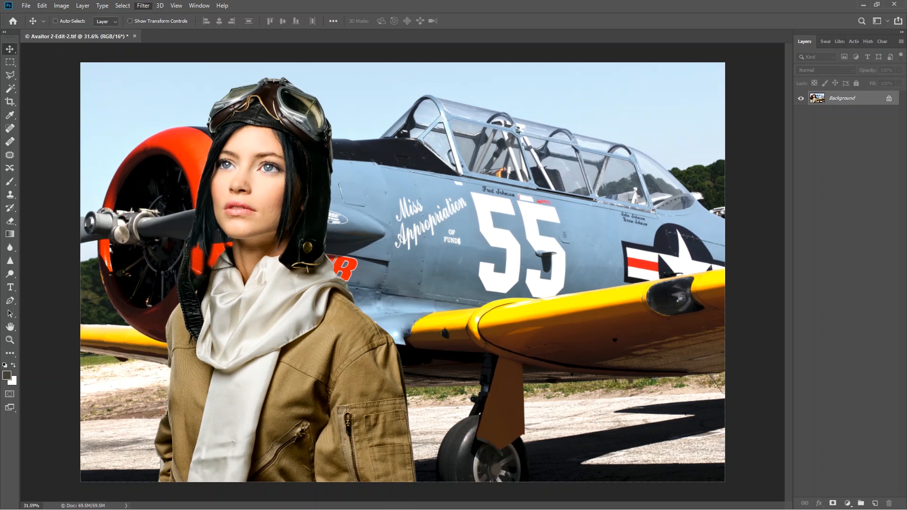
pyautogui.click(143, 5)
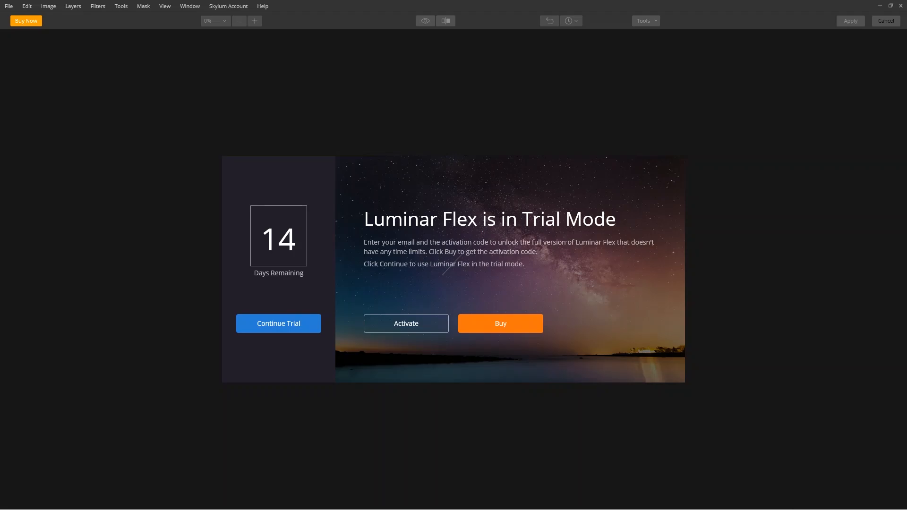
# - Activate Luminar Flex with the email and activation key MY-ACTIVATION-KEY
pyautogui.click(406, 324)
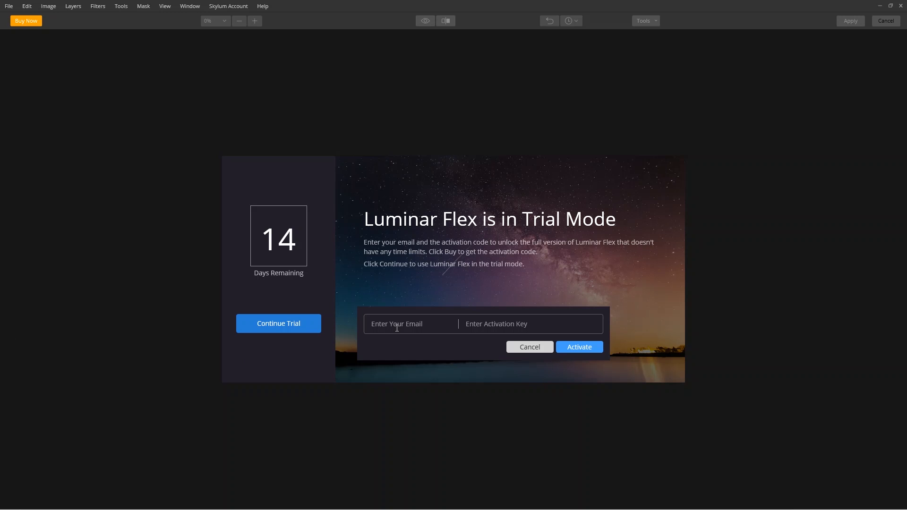
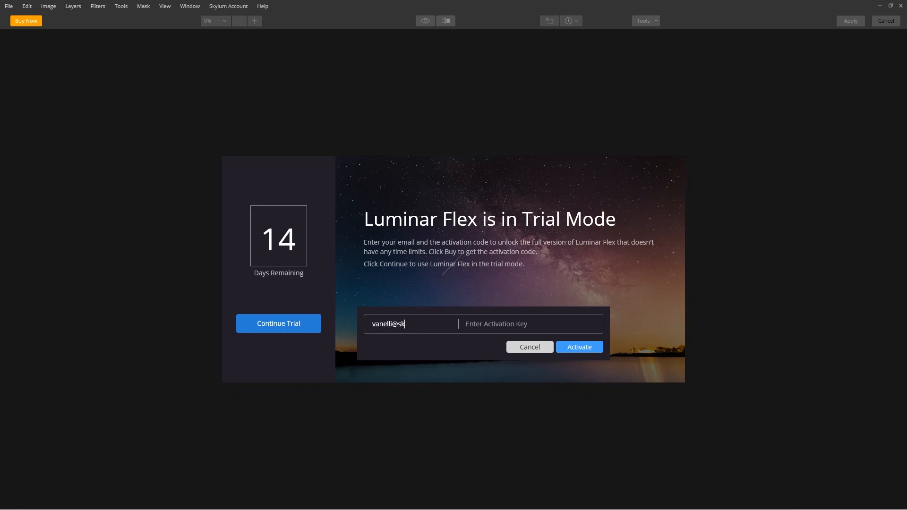
pyautogui.write('MY-ACTIVATION-KEY')
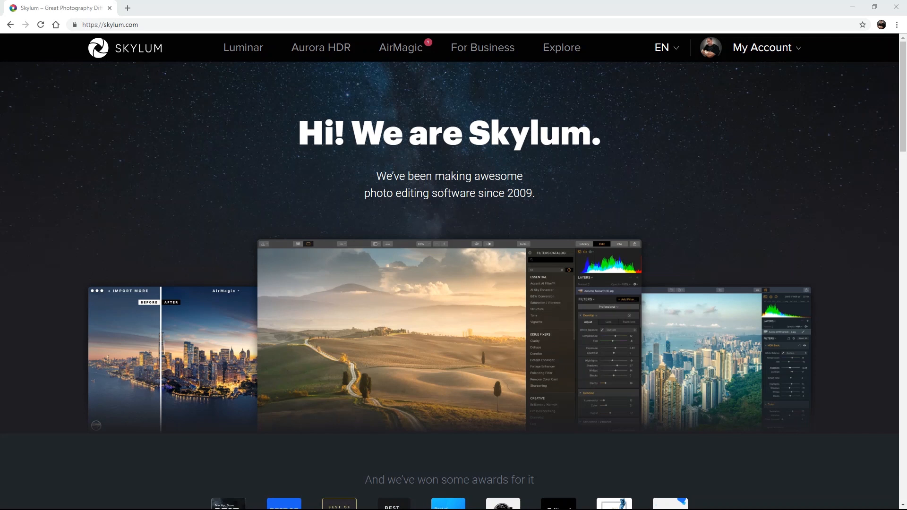
pyautogui.click(765, 47)
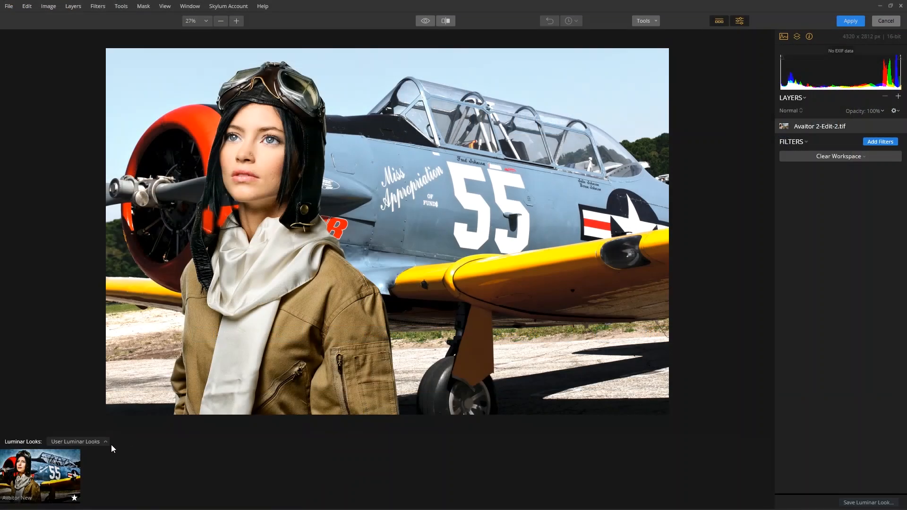
# - Apply the Aviator New user look and send the edited photo back to Elements
pyautogui.click(41, 474)
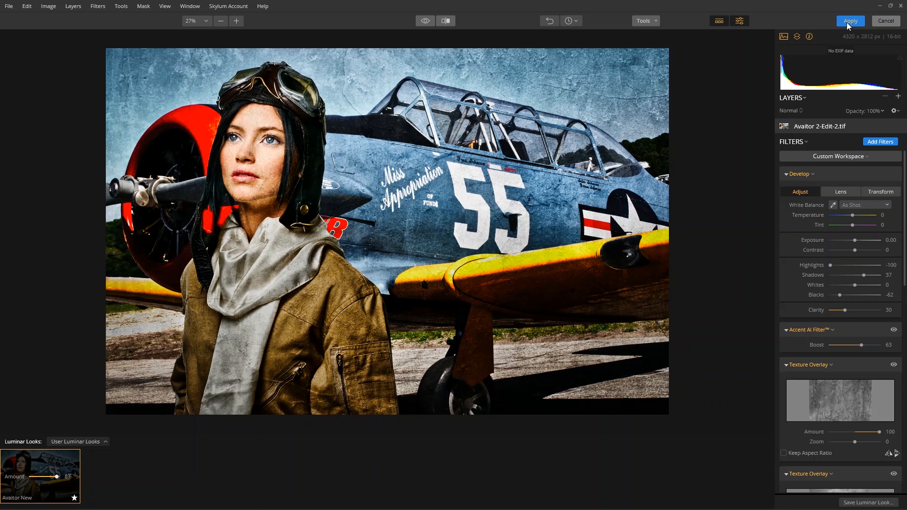
pyautogui.click(850, 20)
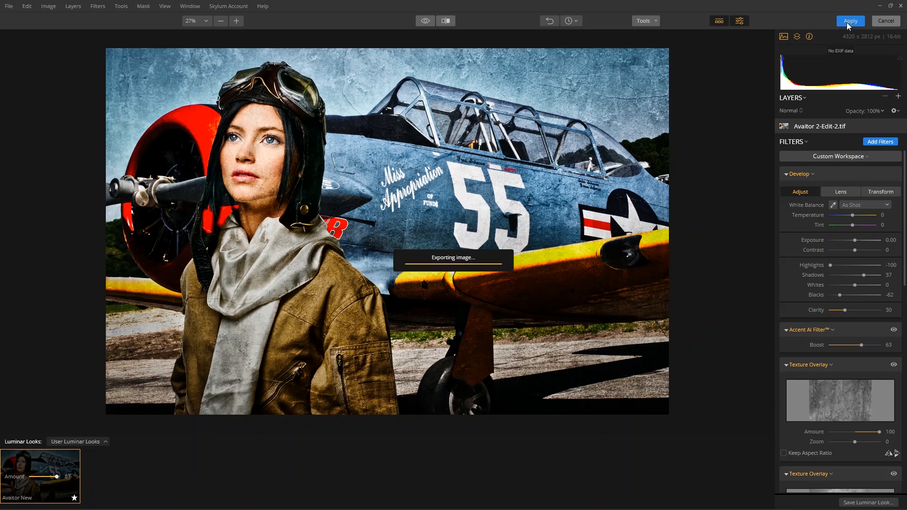
pyautogui.click(850, 21)
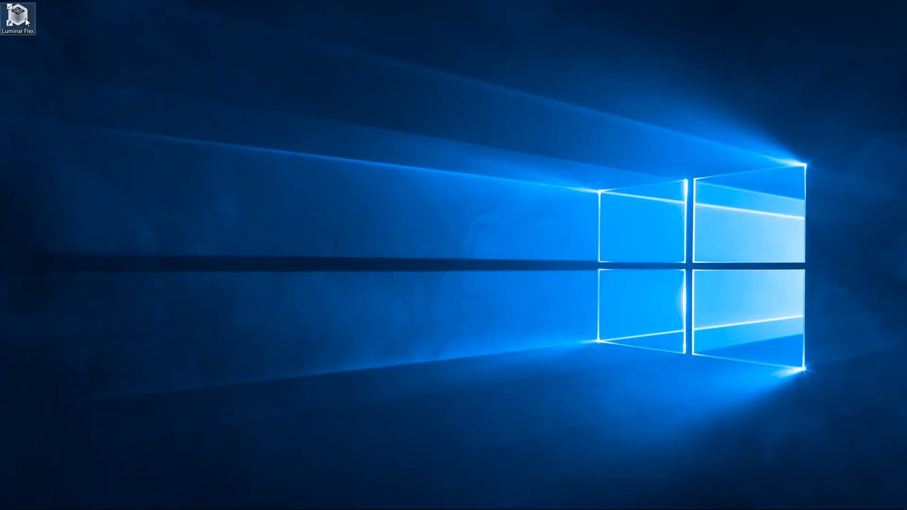
# - Launch Luminar Flex from the desktop as administrator and show its File menu
pyautogui.rightClick(19, 12)
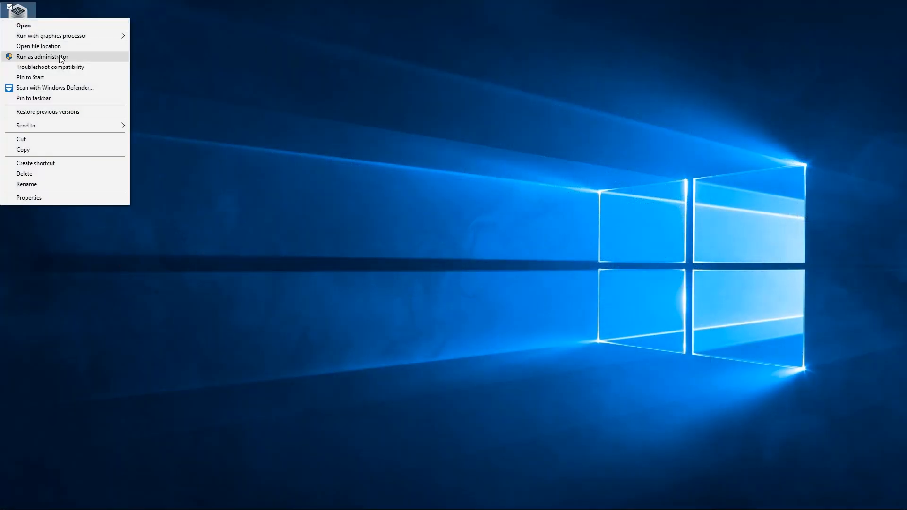
pyautogui.click(41, 57)
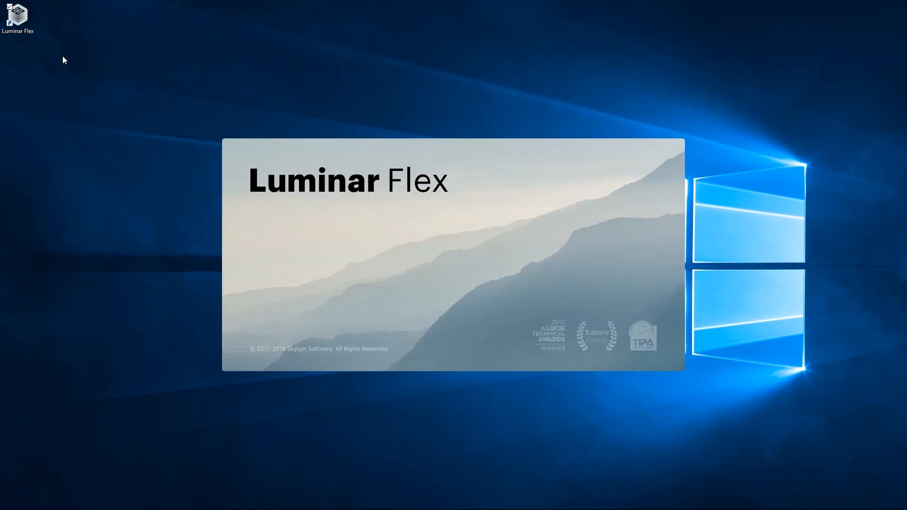
pyautogui.click(9, 6)
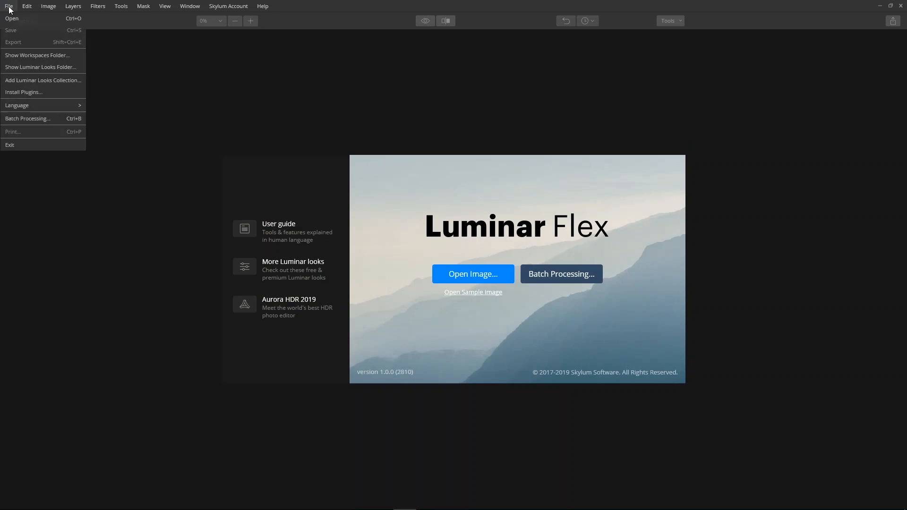
pyautogui.moveTo(42, 93)
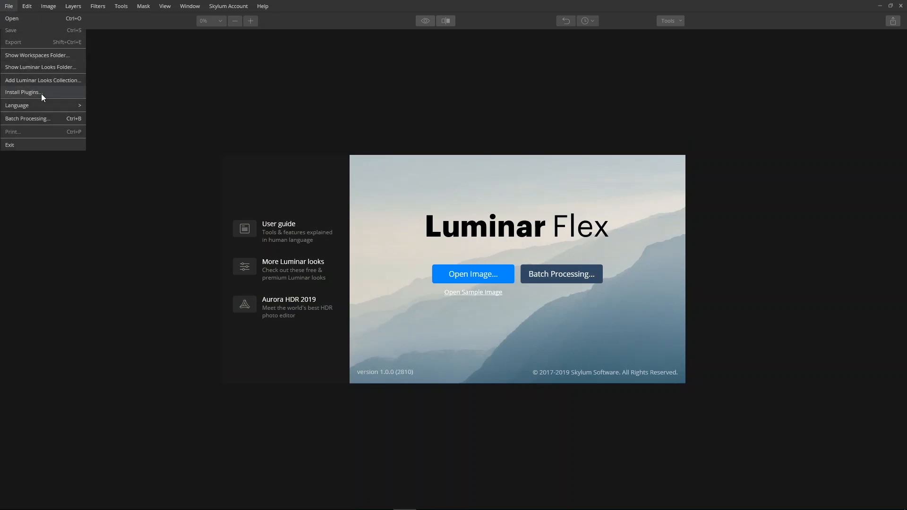
# - Confirm plugins are installed for Photoshop, Lightroom Classic CC and Elements, then close the manager
pyautogui.click(23, 92)
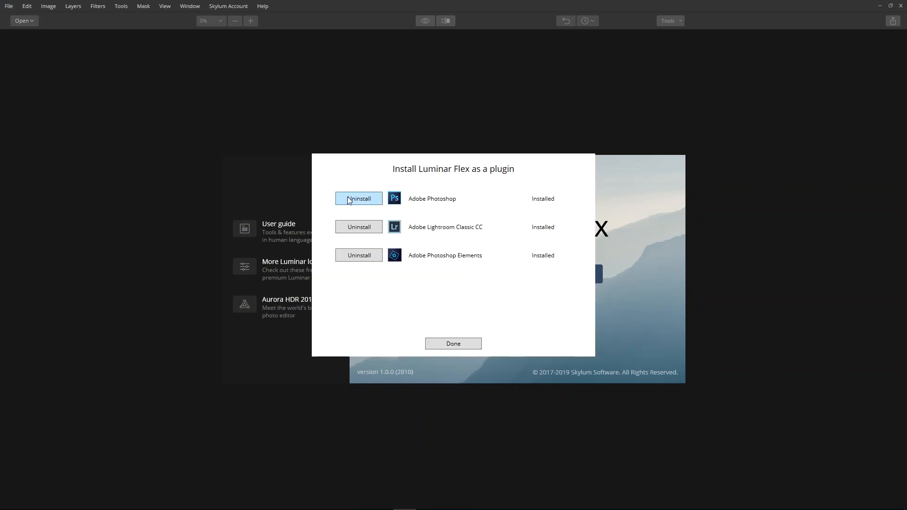
pyautogui.moveTo(375, 276)
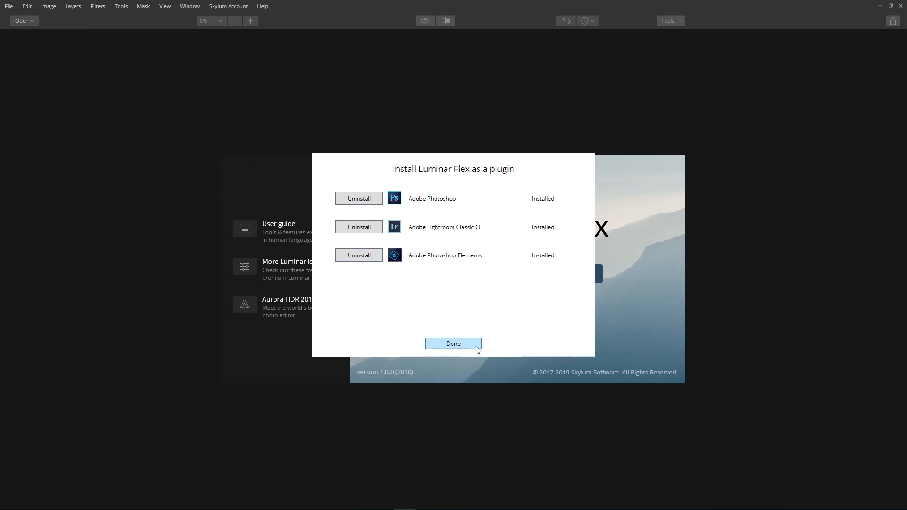
pyautogui.click(453, 343)
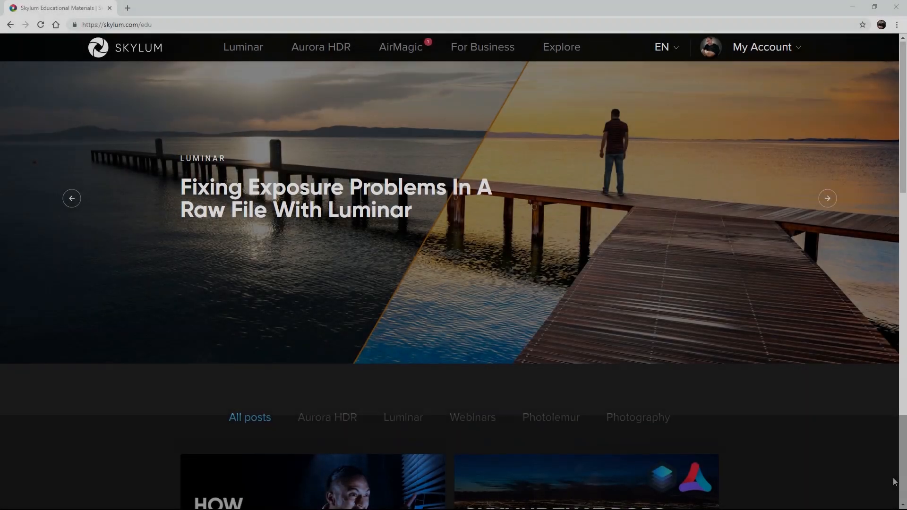
pyautogui.scroll(-3)
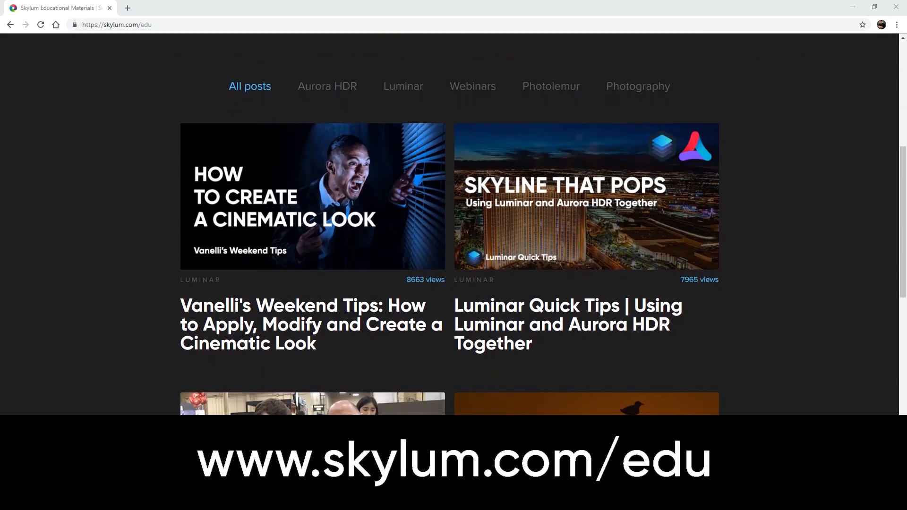
pyautogui.scroll(-3)
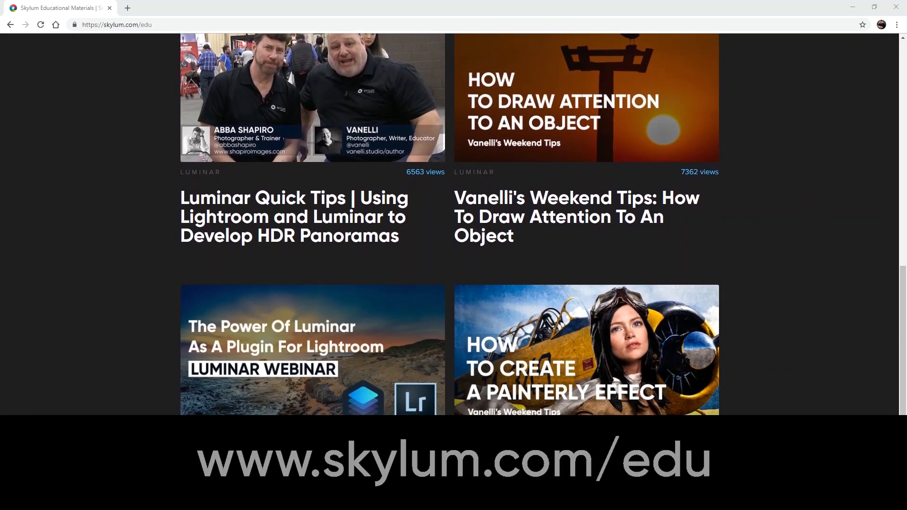